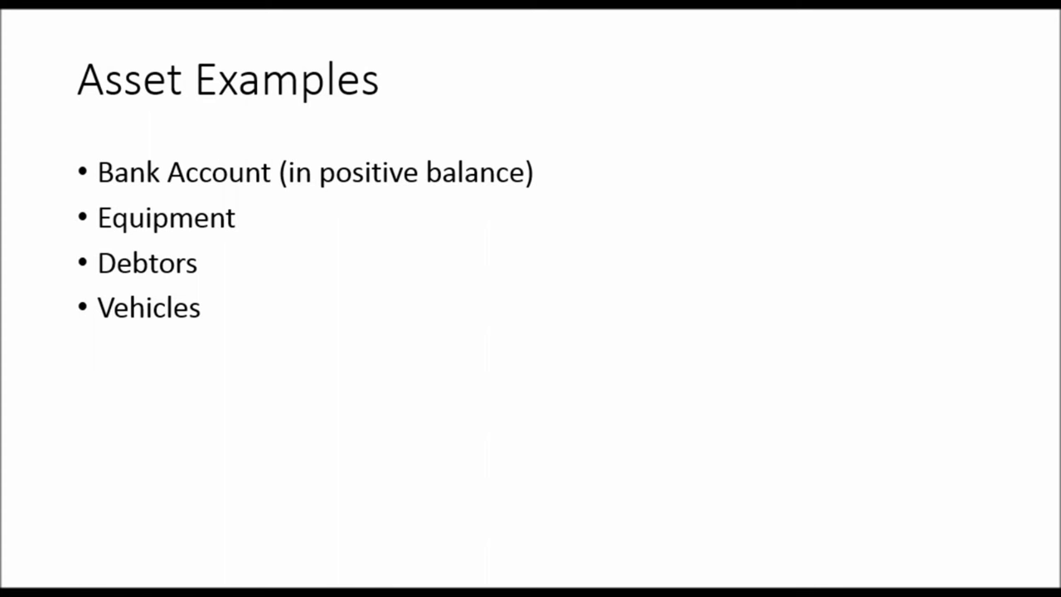
Advance the slideshow to the Expense Examples slide listing power, rates, wages, rent and fuel
key("right")
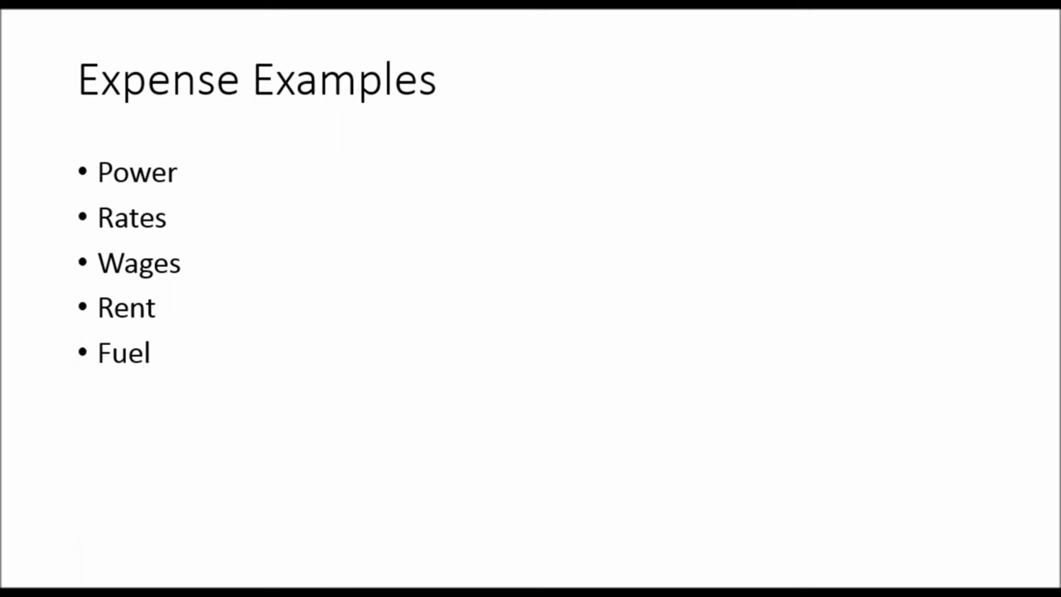
key("Right")
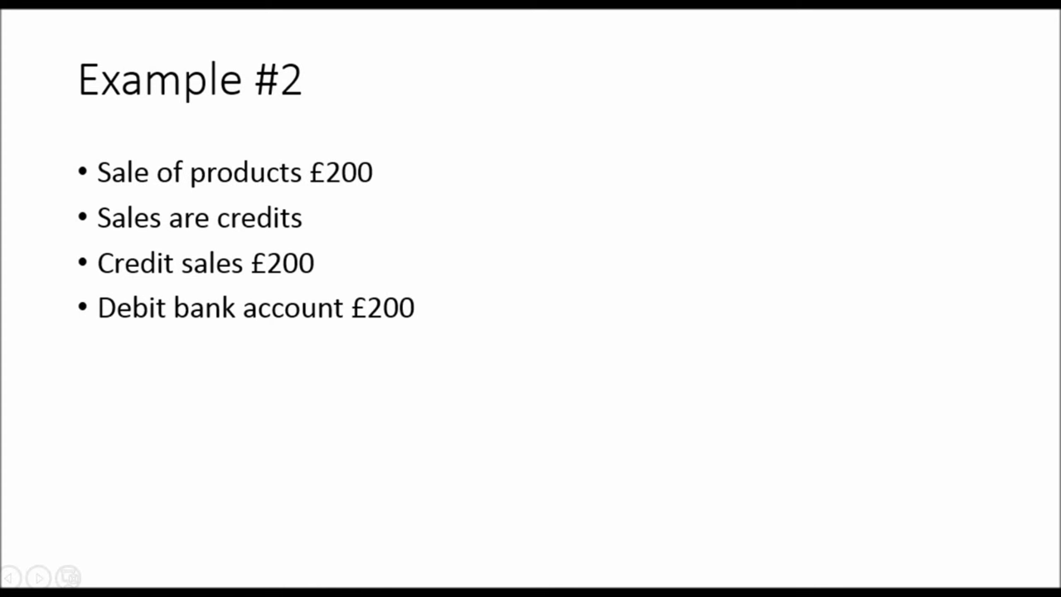
Advance to Example #4, the £1,000 office computer purchase
left_click(38, 577)
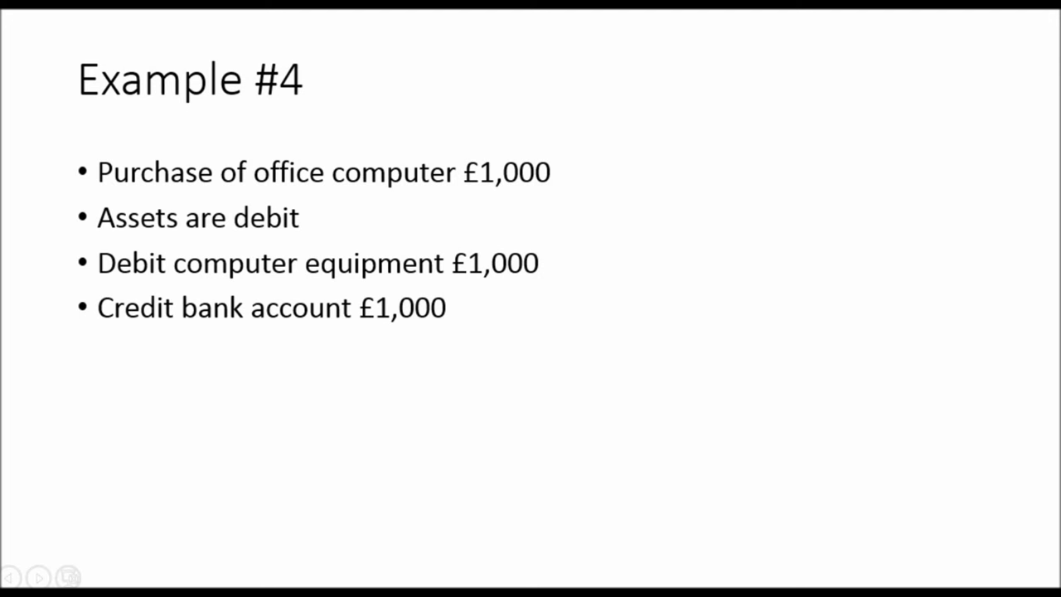
Advance to the Accounts slide on running balances and the chart of accounts
left_click(39, 576)
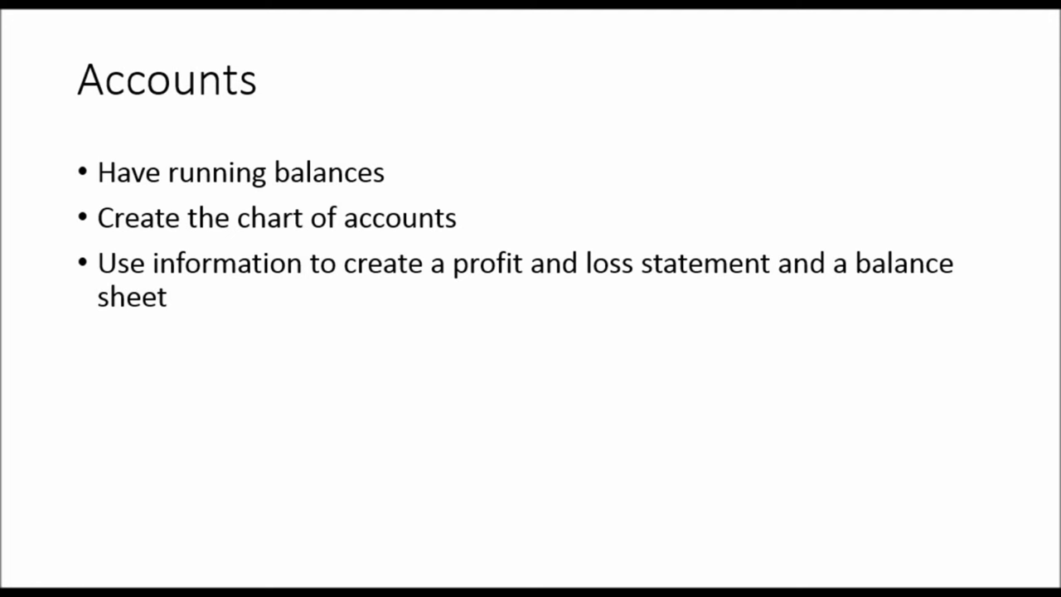
Advance to the Profit and loss slide listing sales, expenses and profit or loss
key("Right")
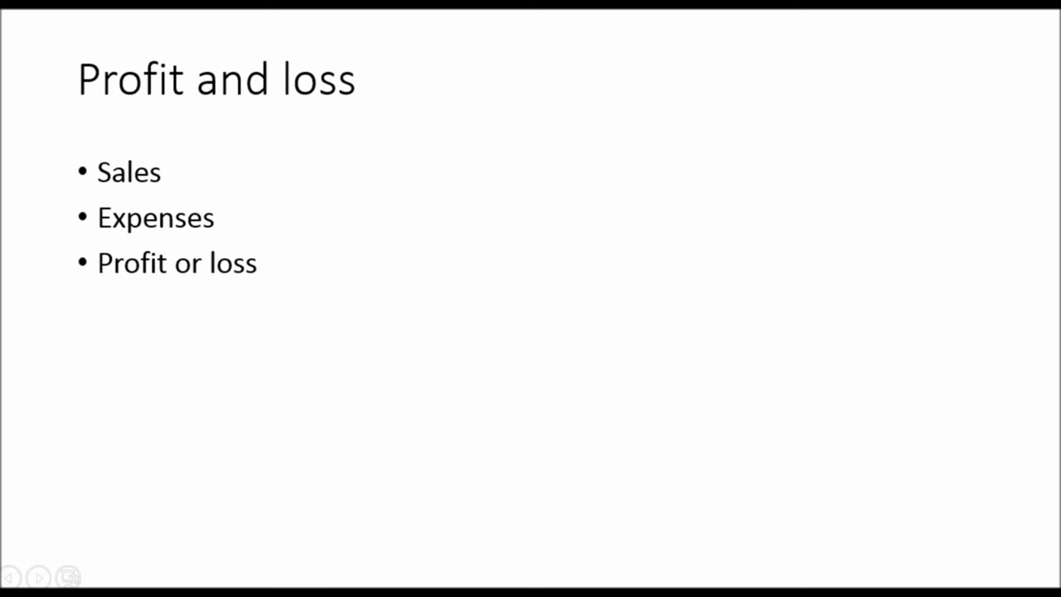